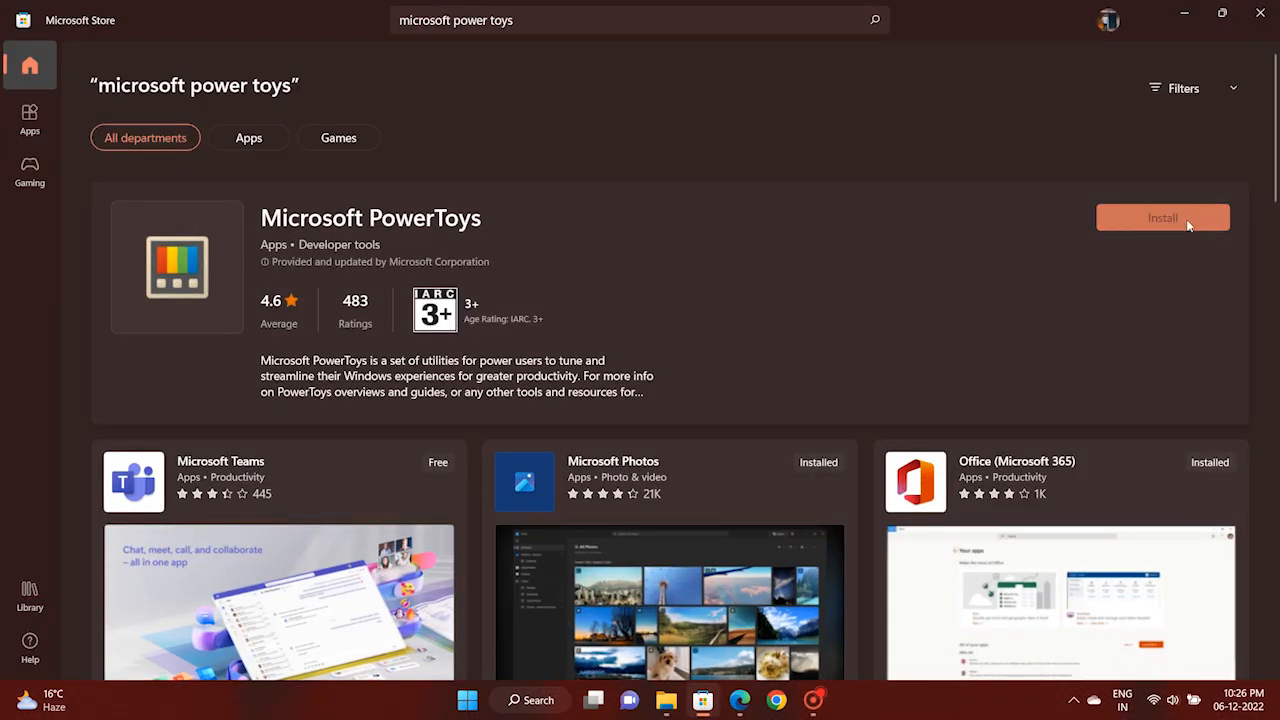
Install Microsoft PowerToys from its Microsoft Store page.
left_click(1162, 217)
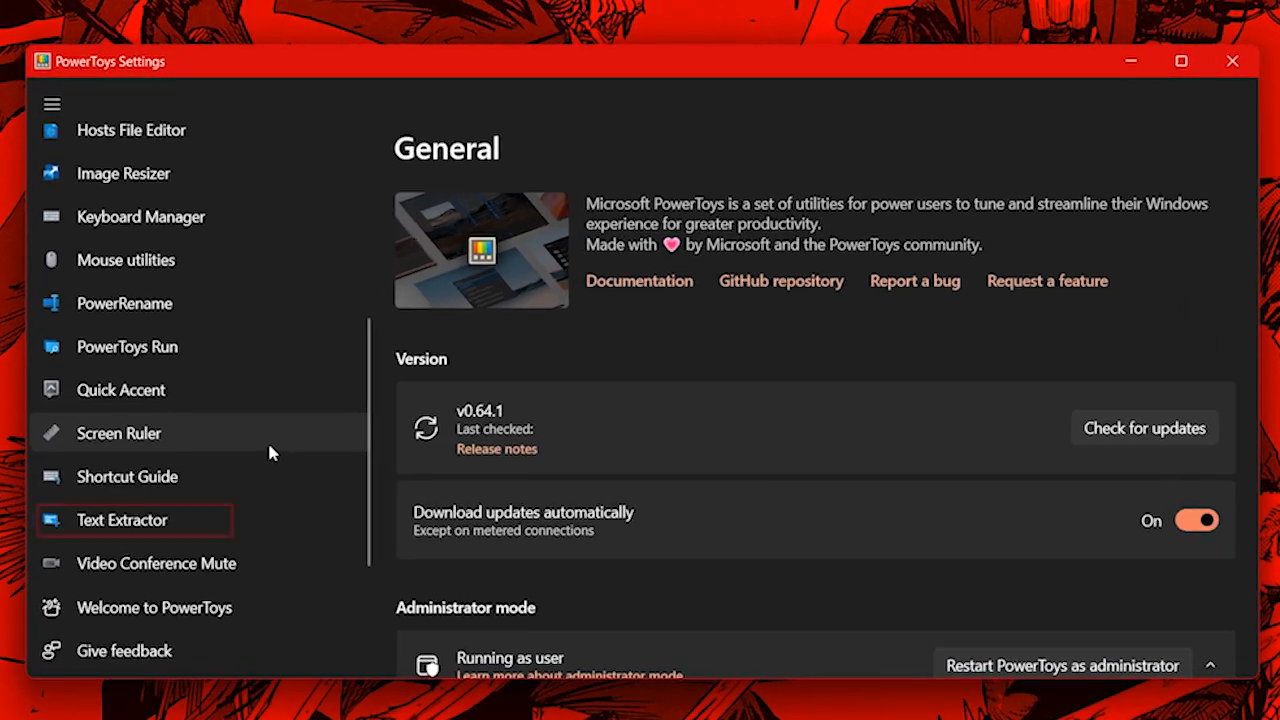
Show the Text Extractor page in PowerToys Settings.
left_click(122, 520)
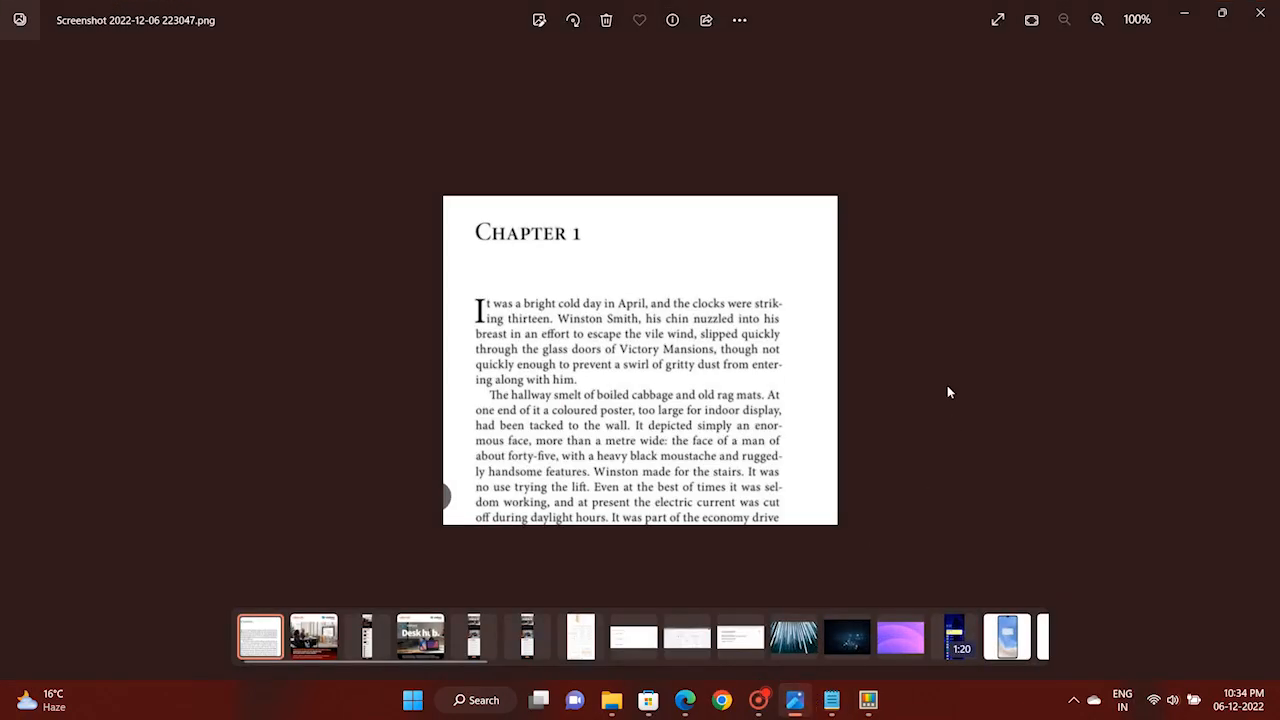
Capture the book page's second paragraph with Text Extractor (Win+Shift+T).
key("Win+Shift+T")
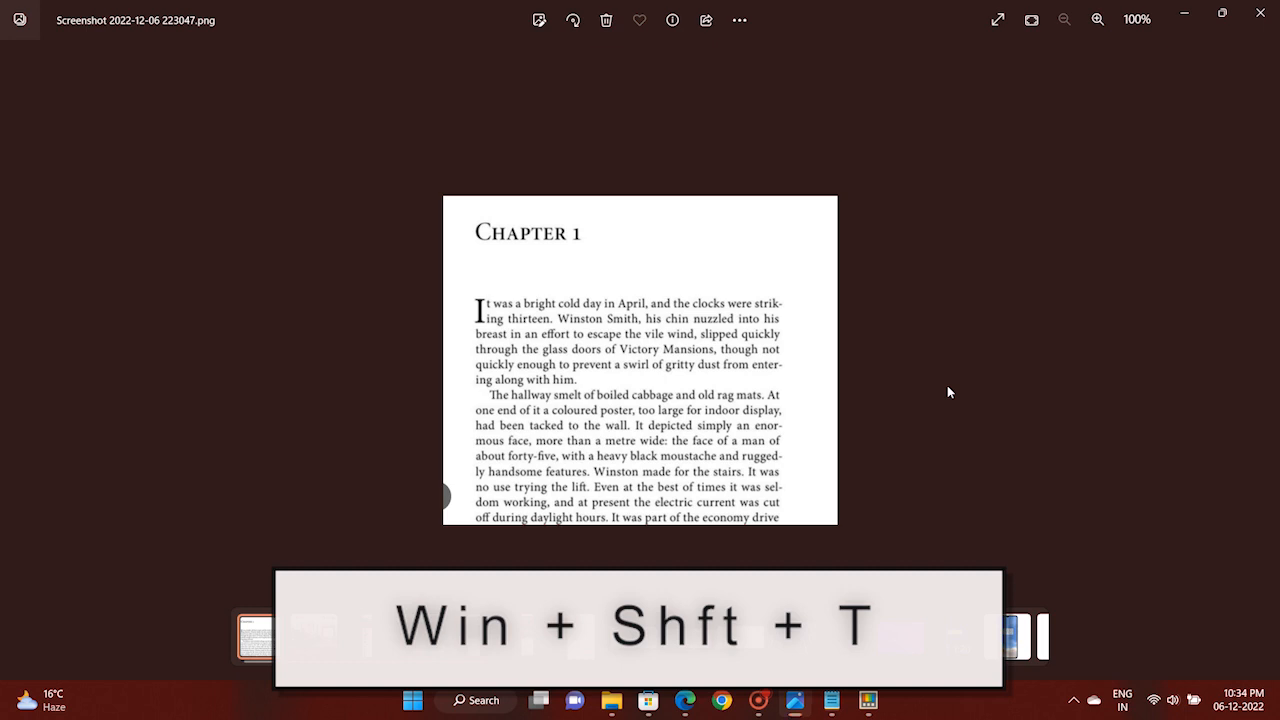
key("win+shift+t")
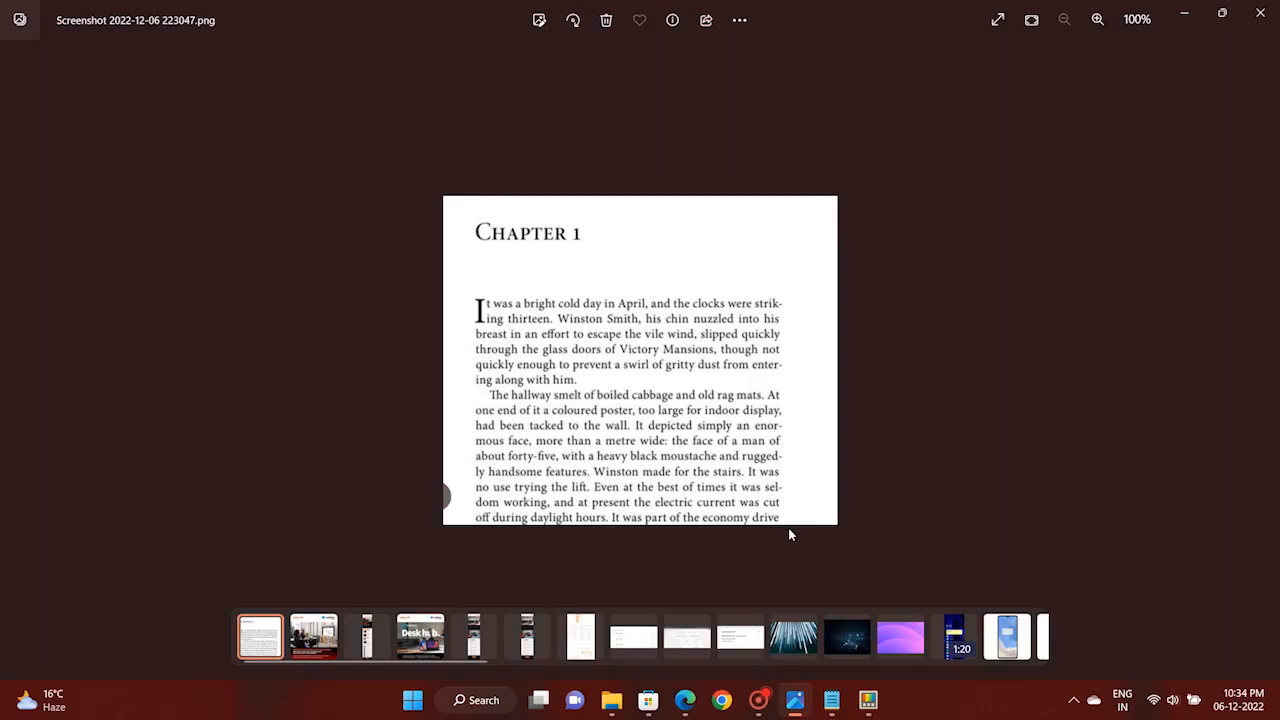
left_click(831, 699)
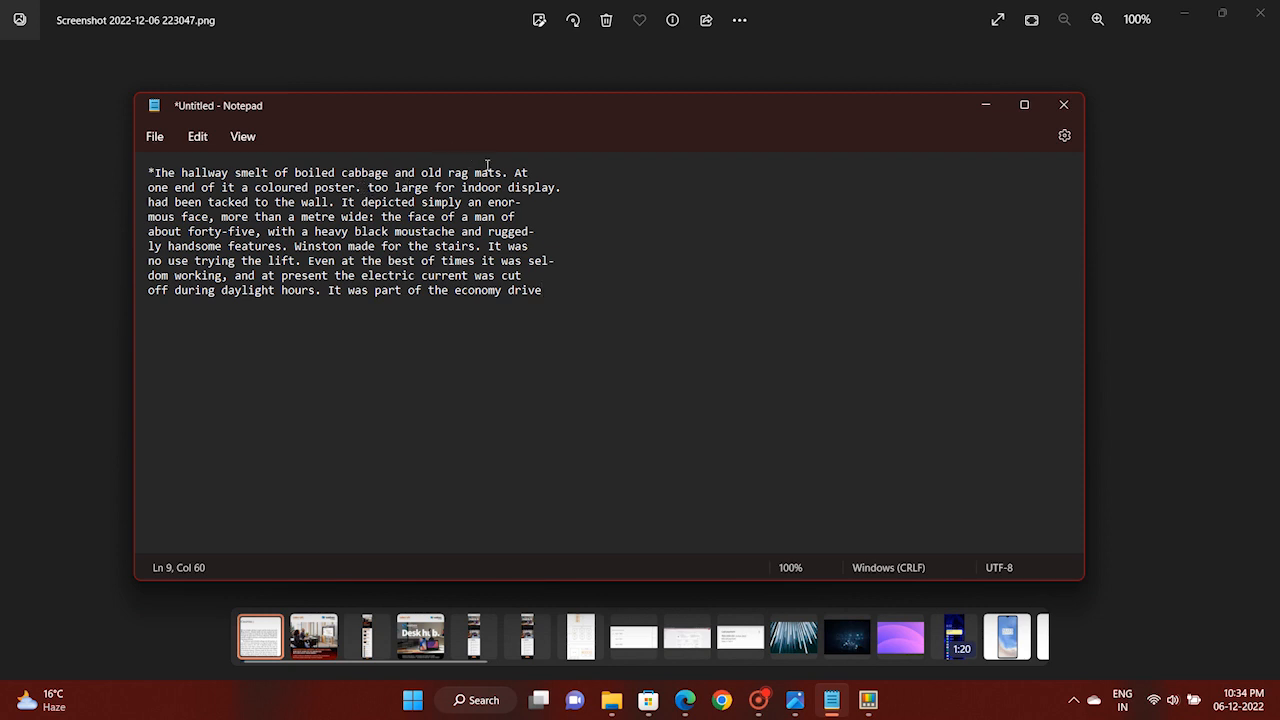
Select the pasted 'The hallway smelt of boiled cabbage' paragraph in Notepad, then deselect it.
left_click_drag(253, 172, 543, 290)
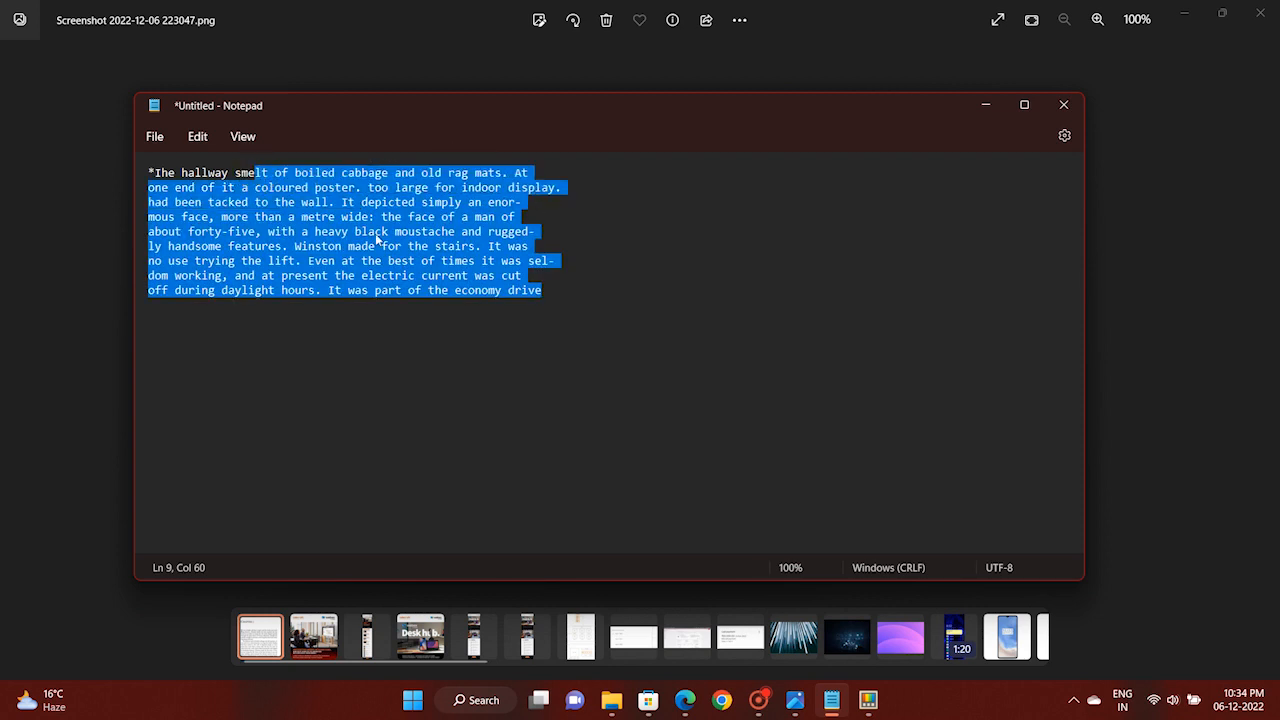
left_click(615, 297)
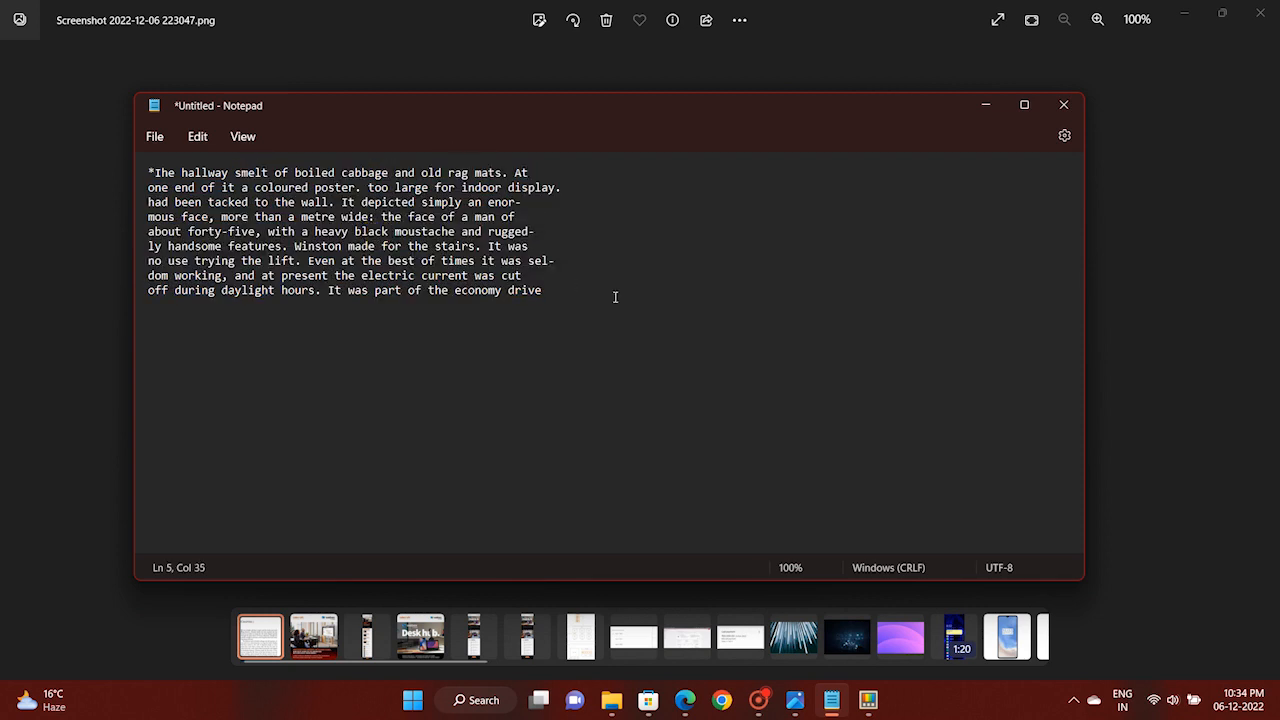